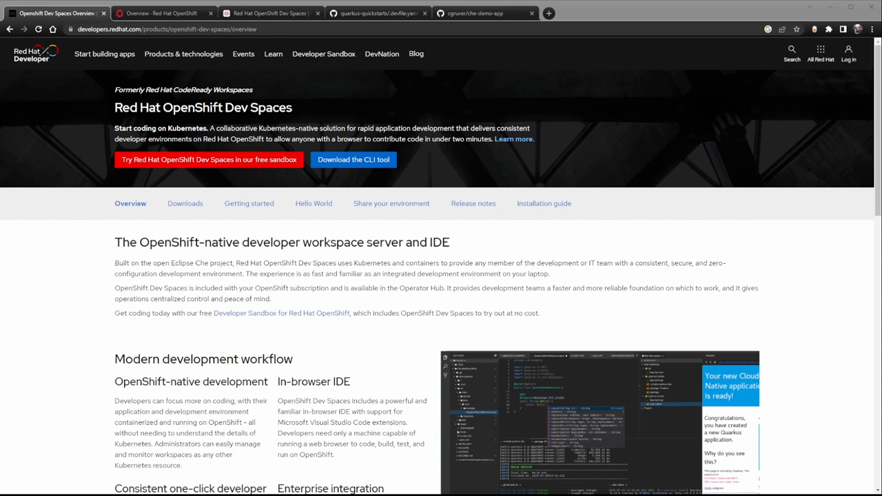
Leave the Dev Spaces overview for the OpenShift web console tab
left_click(163, 13)
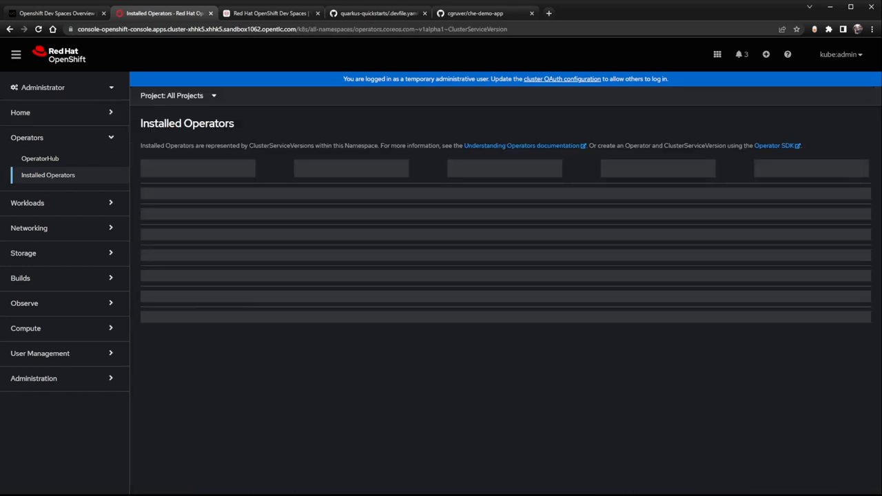
Switch from the Installed Operators page to the quarkus-quickstarts fork tab
left_click(378, 14)
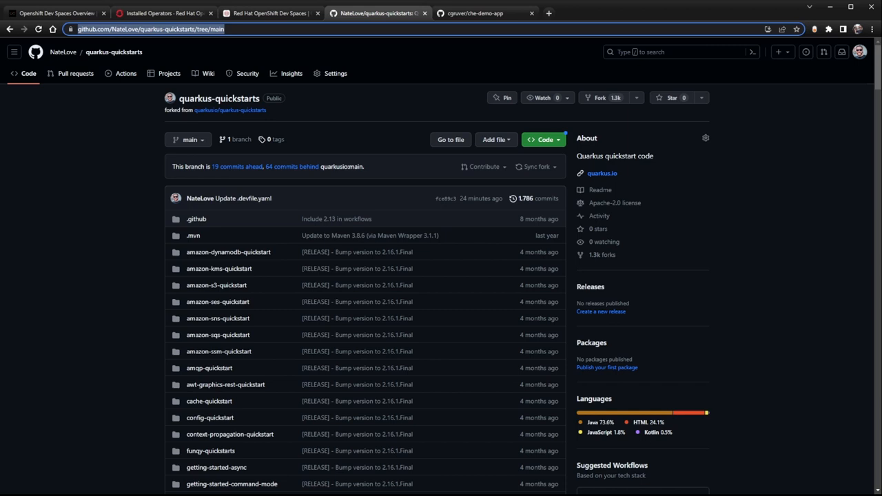
Move on to the Dev Spaces tab with the quarkus-quickstarts project open
left_click(378, 13)
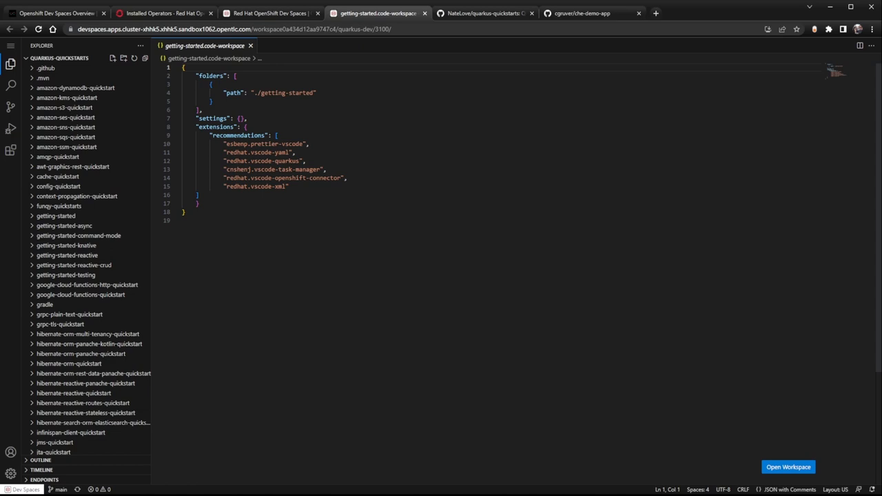
Open getting-started.code-workspace as the active workspace
left_click(788, 467)
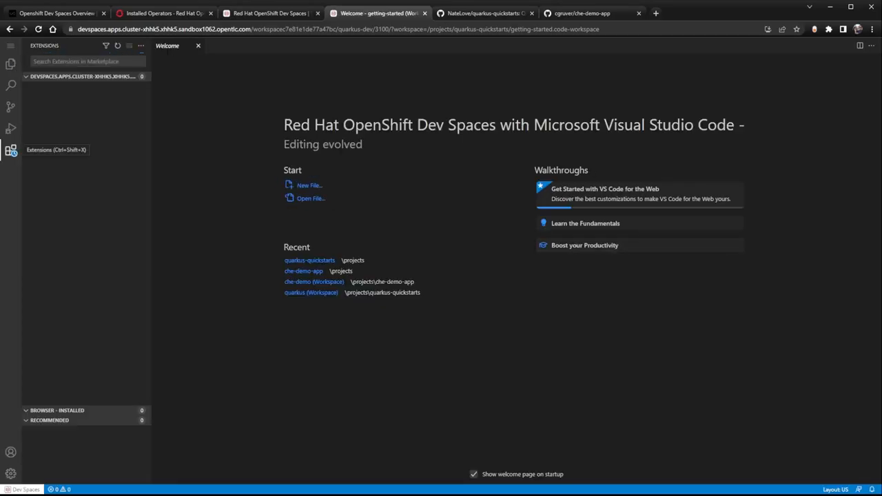
Show the Extensions panel with installed and recommended extensions
left_click(10, 64)
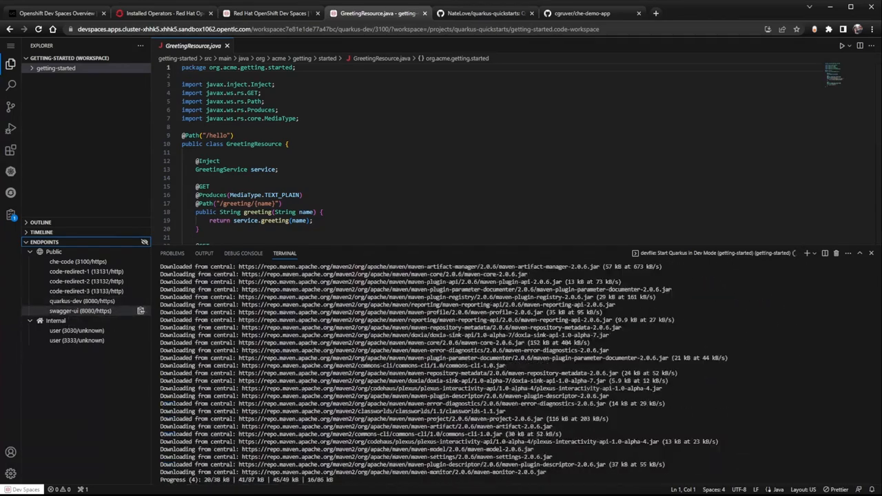
Switch to the browser tab where the che-demo-app workspace is being created
left_click(486, 13)
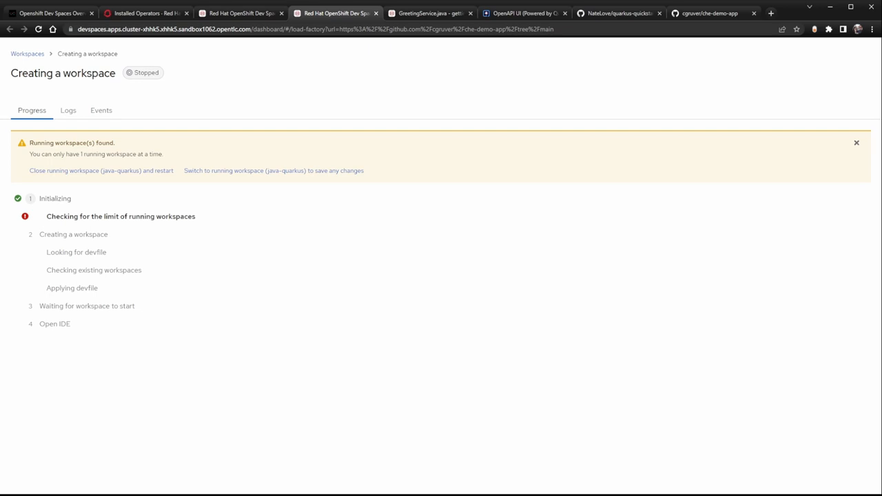
Choose 'Close running workspace (java-quarkus) and restart' to launch che-demo-app
left_click(100, 170)
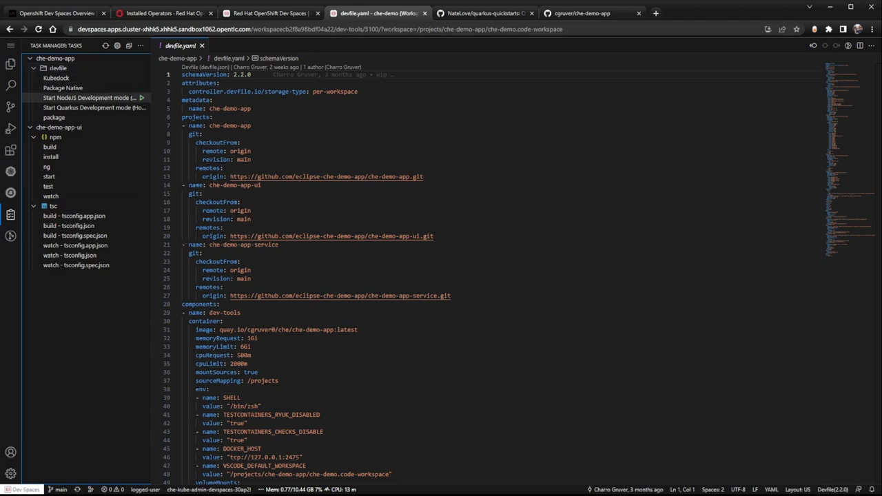
mouse_move(89, 108)
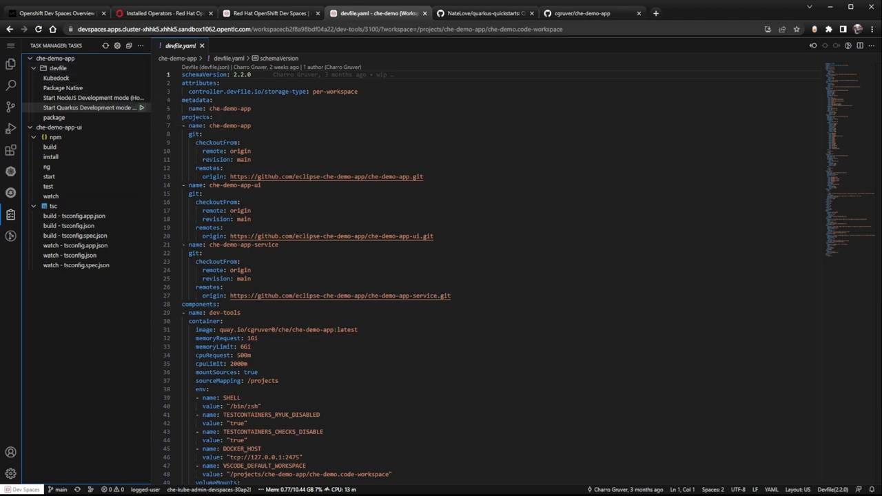
Run 'Start Quarkus Development mode' under che-demo-app > devfile tasks
left_click(90, 107)
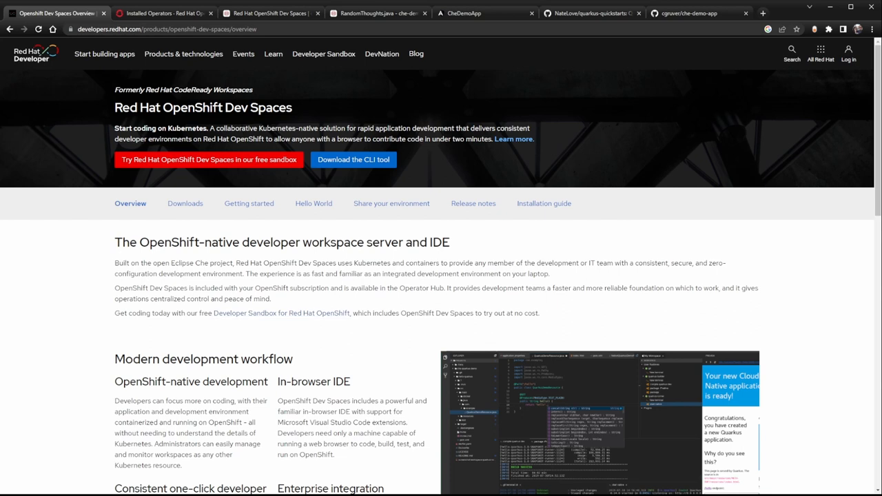
Switch to the 'OpenShift Dev Spaces Overview' tab on developers.redhat.com
left_click(164, 12)
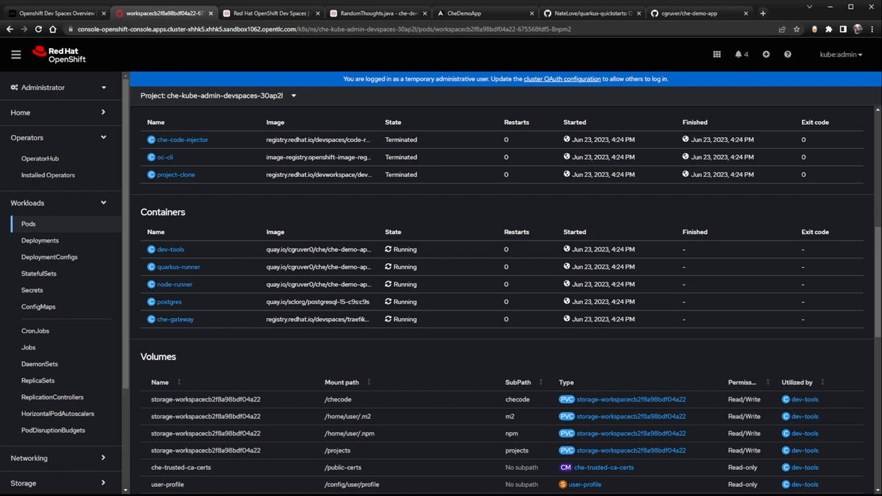
Return to the Dev Spaces overview tab after viewing the workspace pod details
left_click(55, 12)
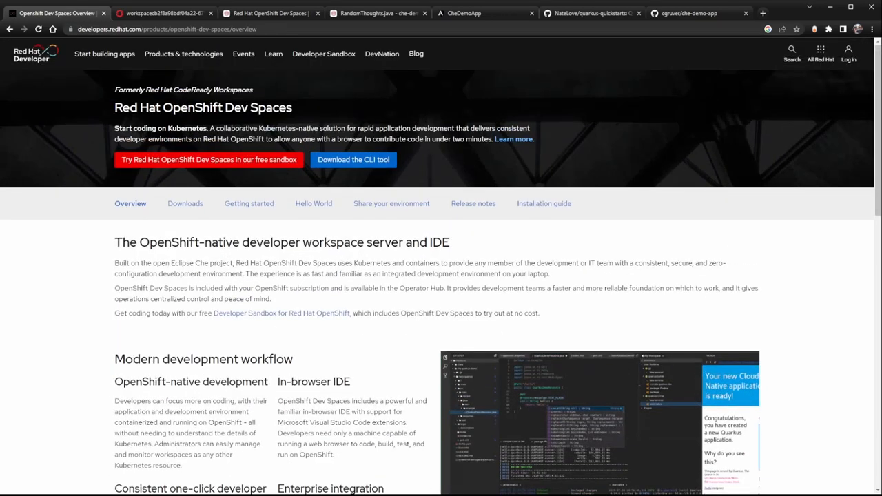